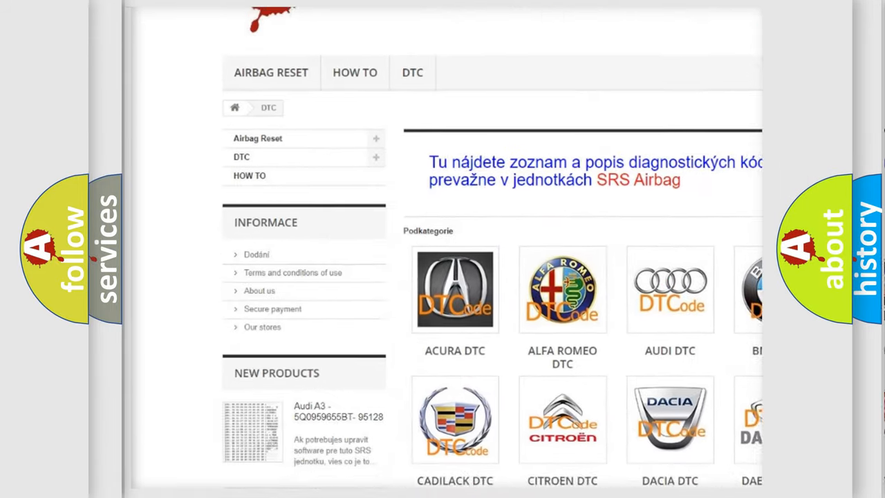
scroll("down", 3)
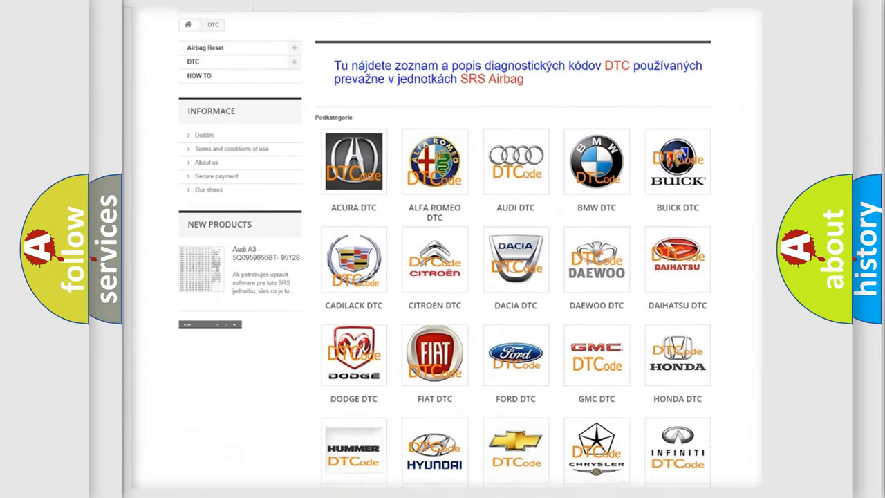
scroll("down", 3)
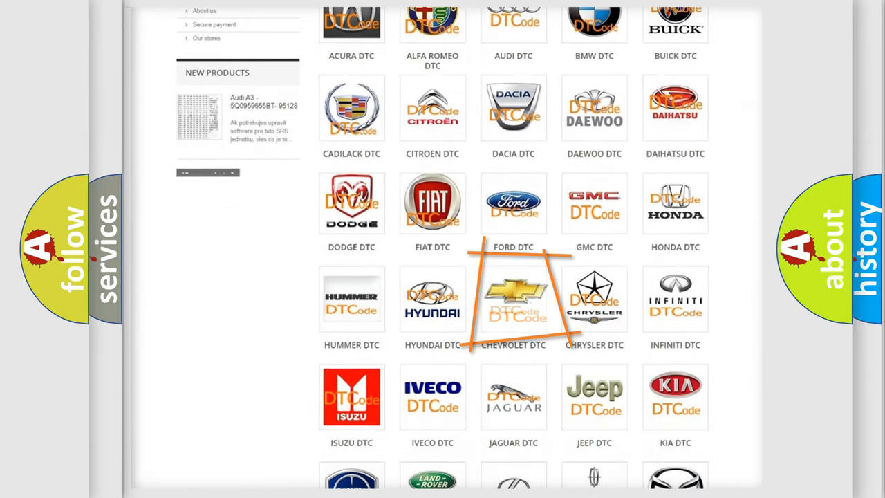